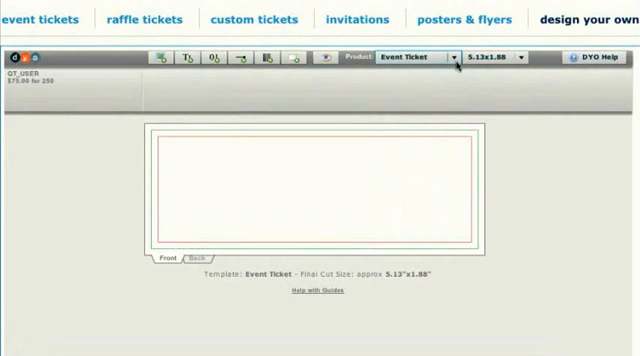
- Keep the 5.13x1.88 ticket size and upload the abstract image as the front background
left_click(456, 56)
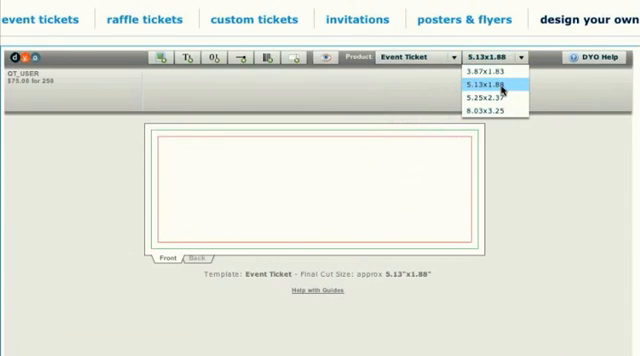
left_click(498, 90)
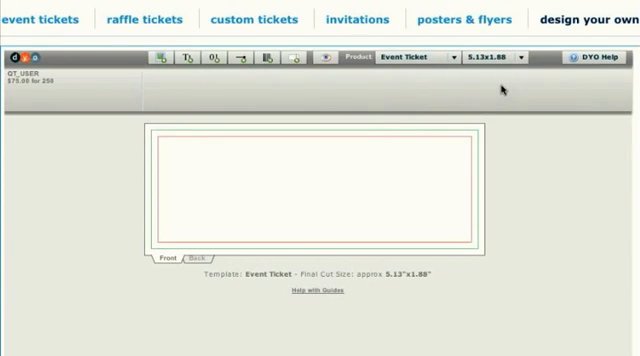
mouse_move(196, 84)
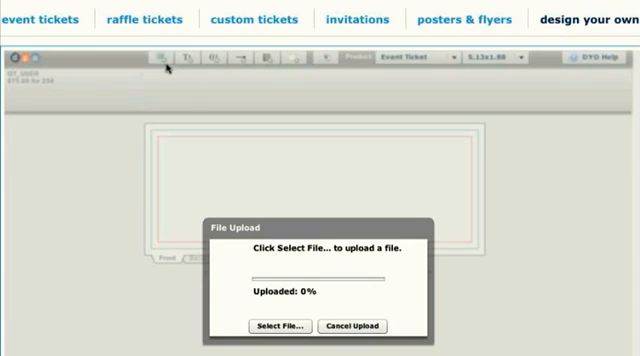
left_click(286, 326)
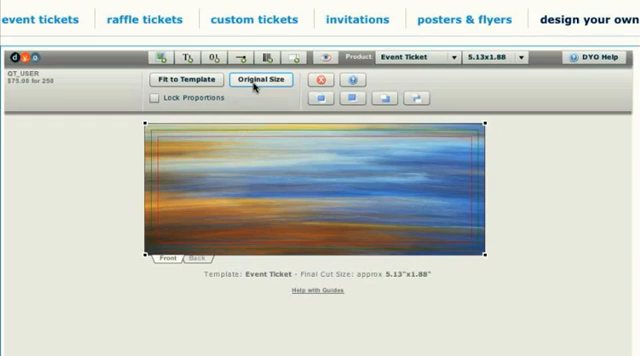
mouse_move(186, 80)
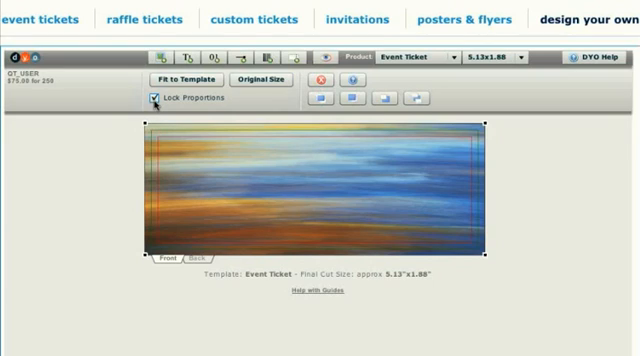
mouse_move(190, 140)
type("A")
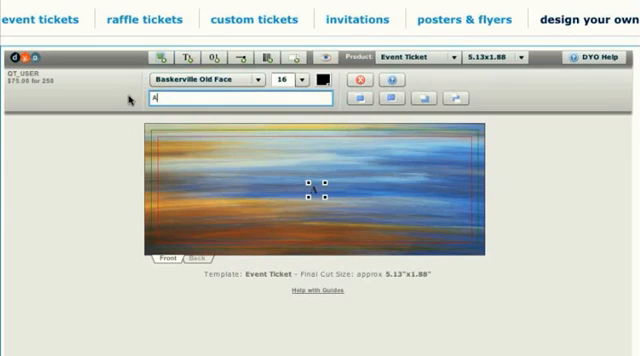
- Add a dark 'Art Fair' title and rotate it to run along the left edge
type("rt Fair")
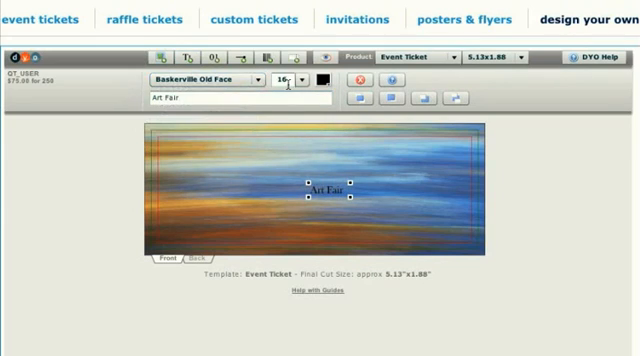
left_click(320, 80)
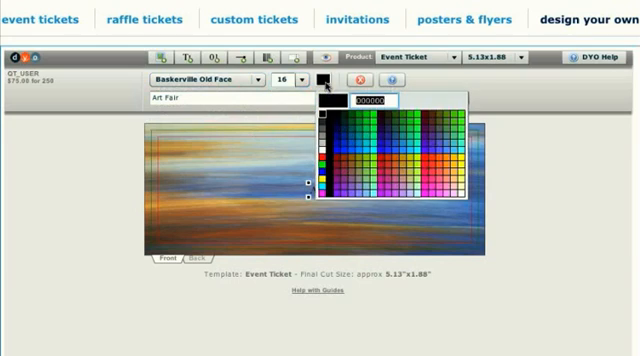
left_click(296, 78)
type("32")
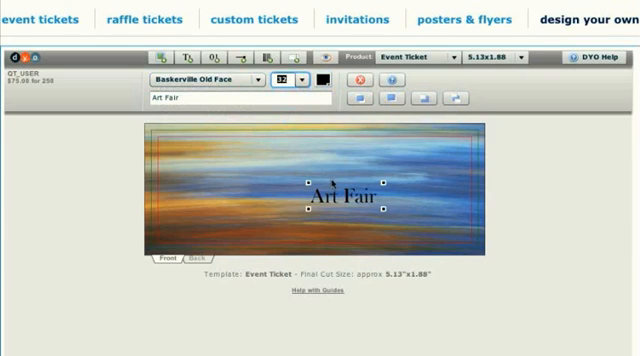
left_click_drag(338, 198, 218, 188)
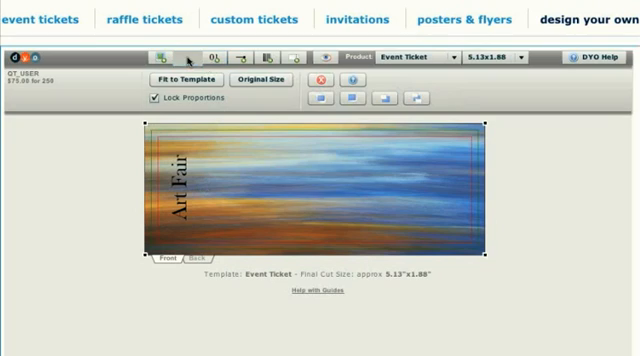
- Add the October date in red and place it beside the Art Fair title
left_click(184, 54)
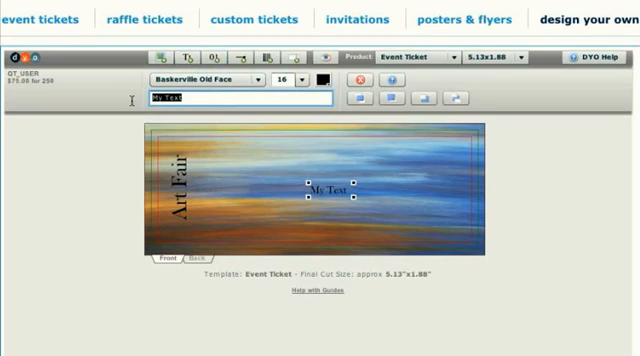
type("October 15th")
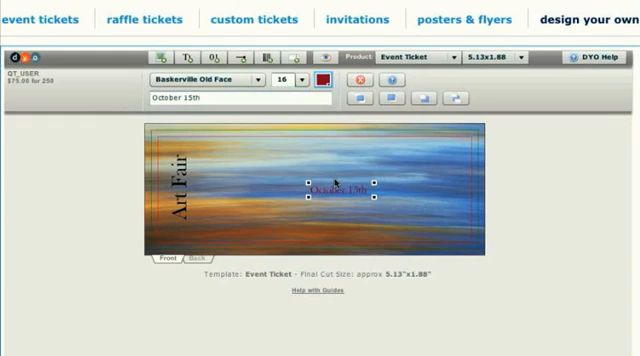
left_click_drag(324, 188, 210, 178)
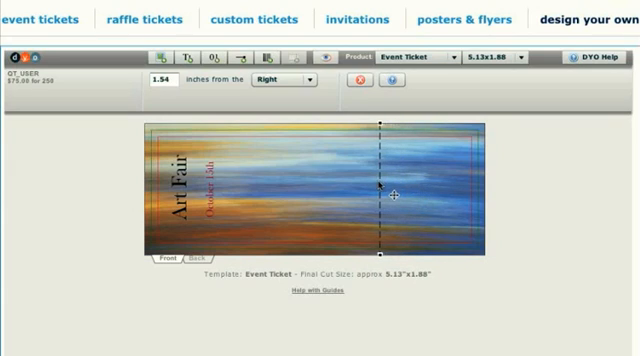
- Position the perforation line 1.37 inches from the ticket's right edge
left_click_drag(380, 190, 400, 190)
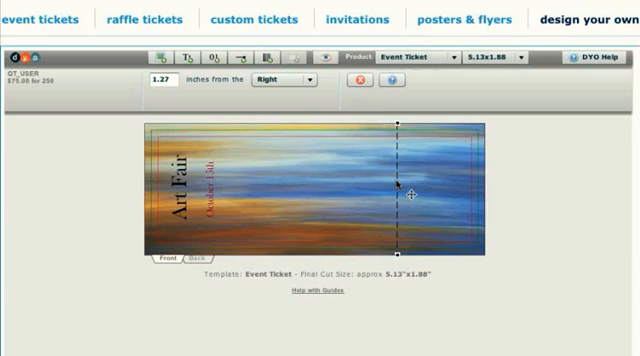
left_click_drag(396, 190, 402, 190)
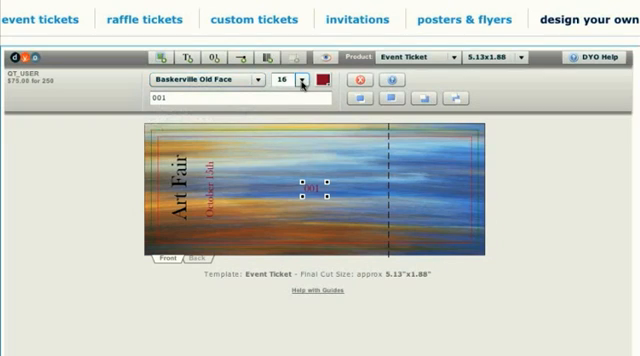
- Colour the serial number 001 red and place it in the stub's lower right corner
left_click(316, 80)
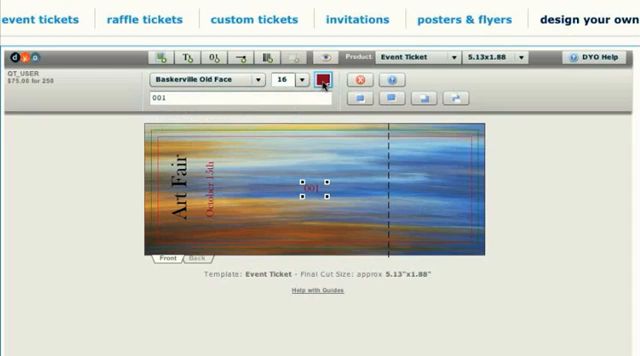
left_click_drag(304, 190, 318, 188)
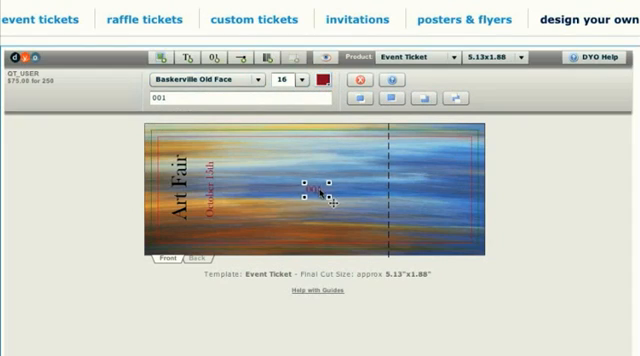
left_click_drag(310, 194, 450, 230)
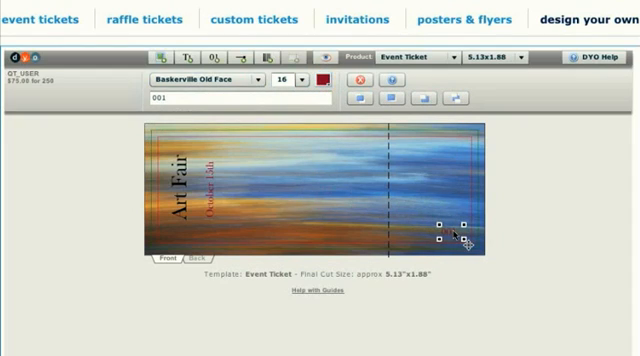
left_click(236, 102)
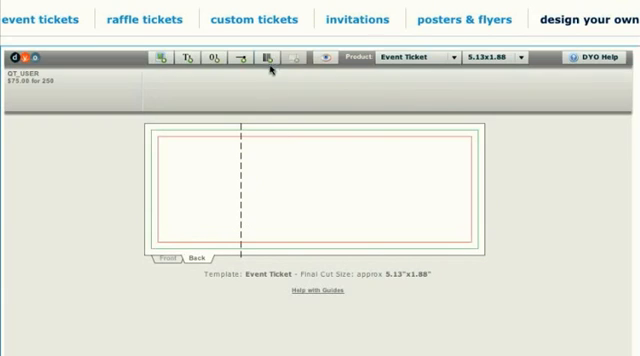
- Add a barcode on the back stub sourced from the serial number 001
left_click(270, 56)
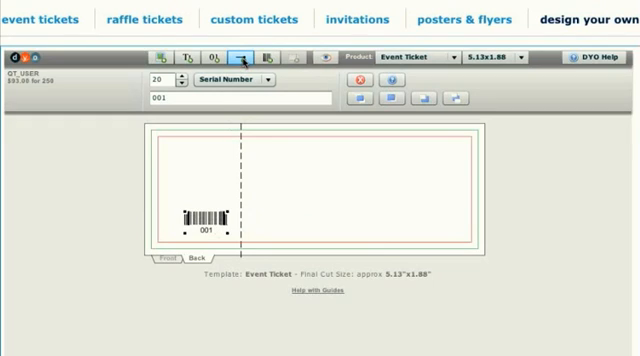
left_click(236, 56)
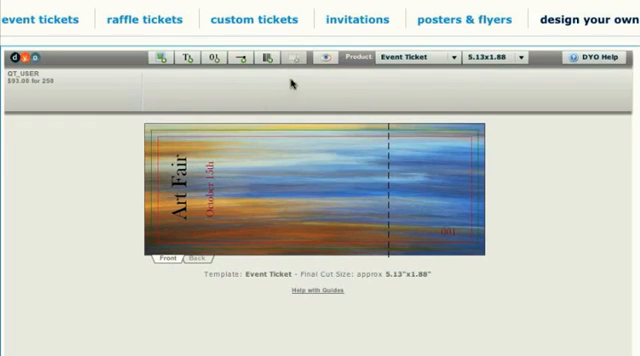
- Generate a Check Proof of the finished ticket from the Front view
left_click(322, 58)
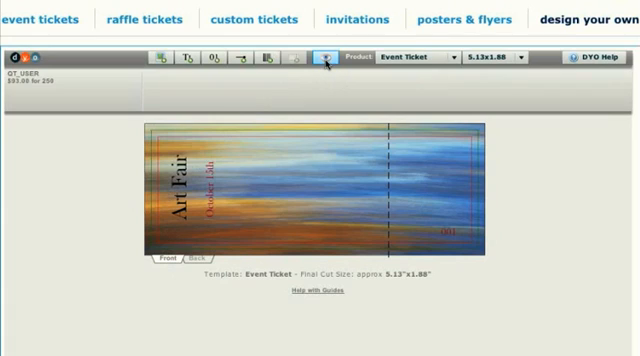
left_click(324, 56)
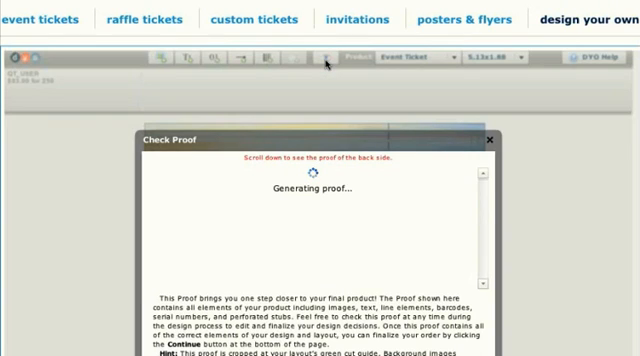